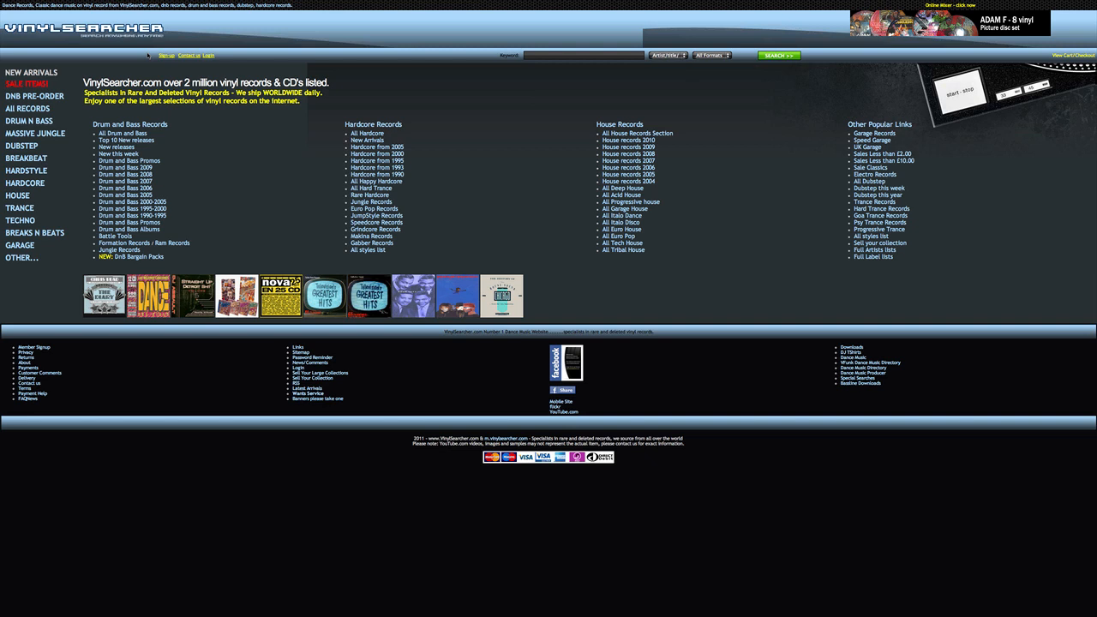
mouse_move(535, 72)
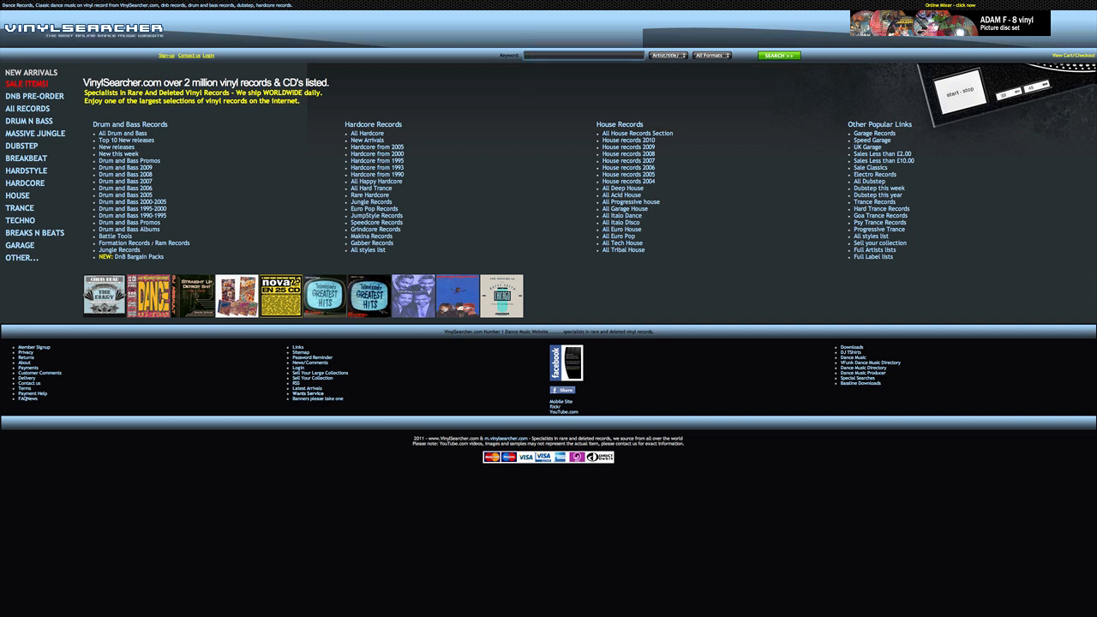
Enter "2 pac" as the artist query in the homepage search box.
type("2 pac")
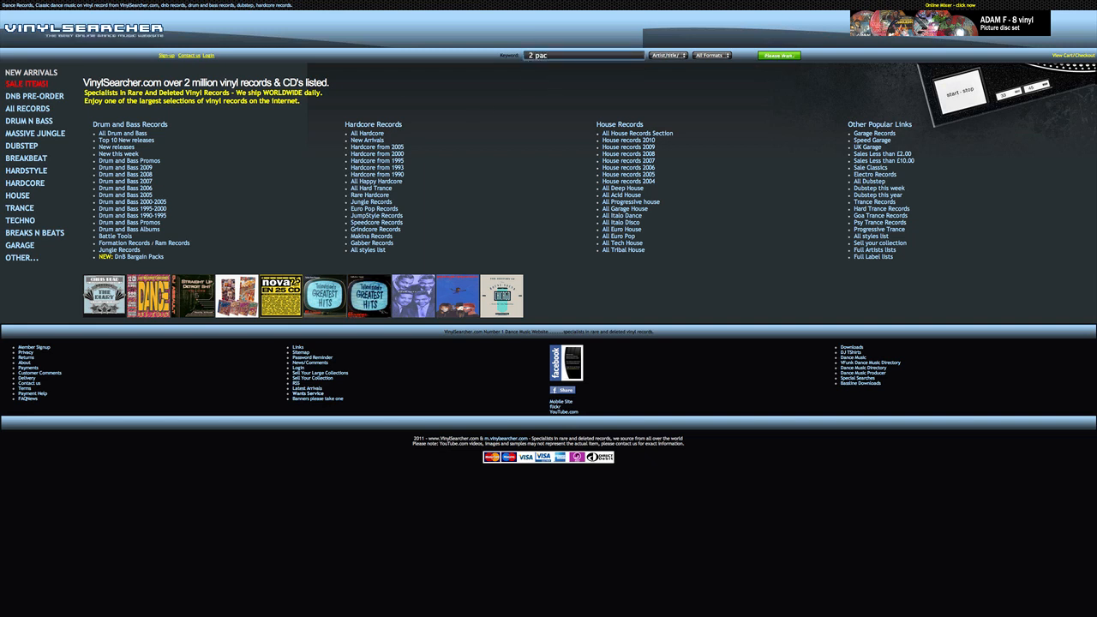
Run the search to list 2 Pac vinyl records with prices.
left_click(778, 55)
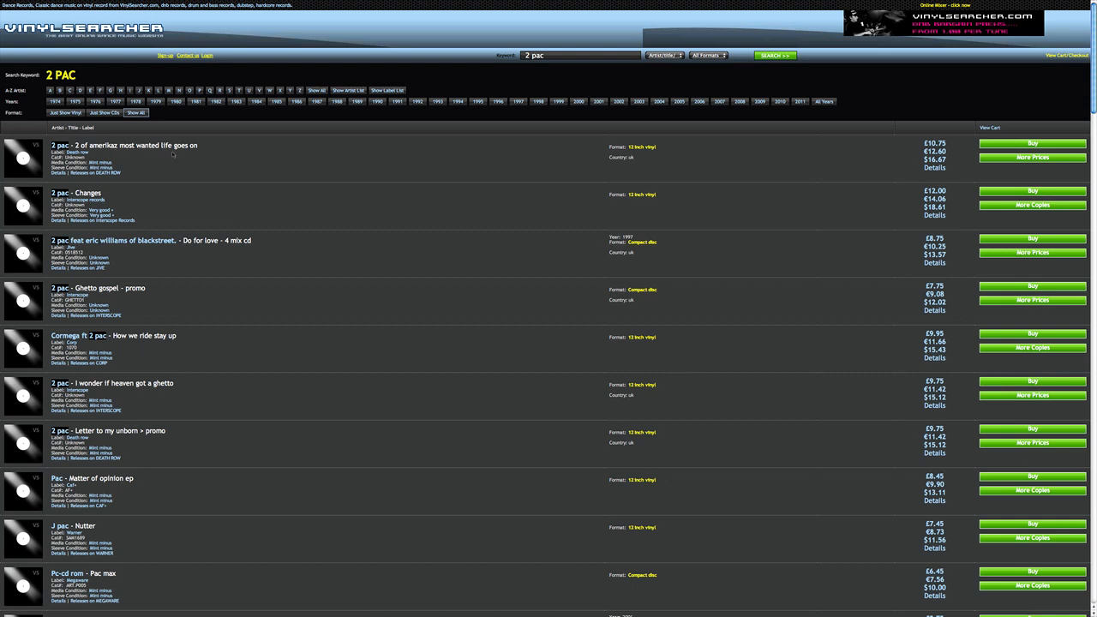
mouse_move(153, 144)
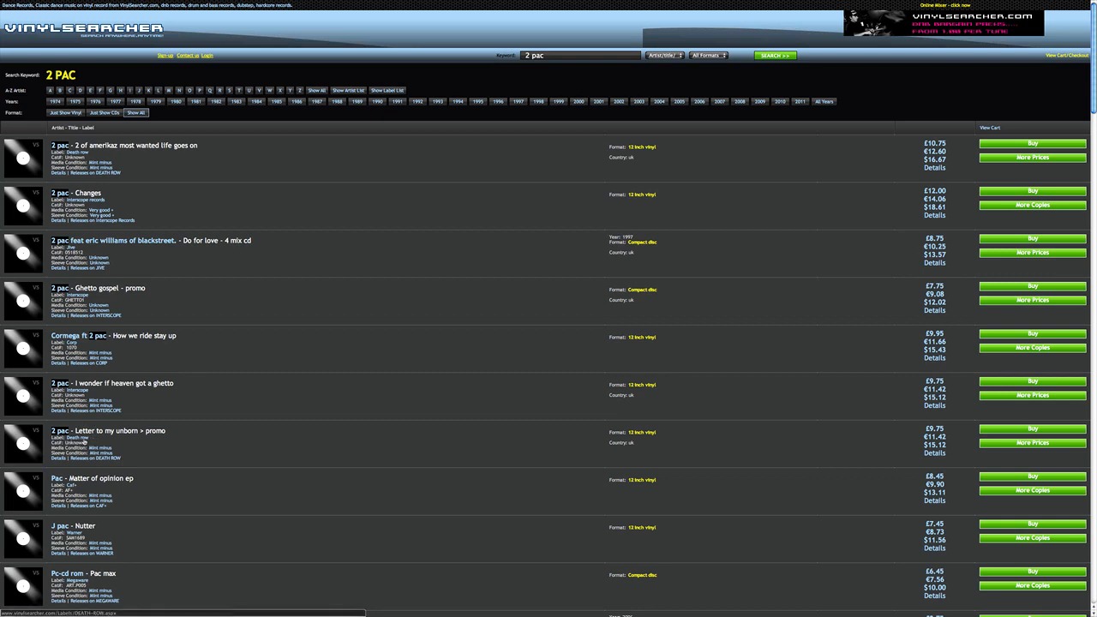
mouse_move(168, 470)
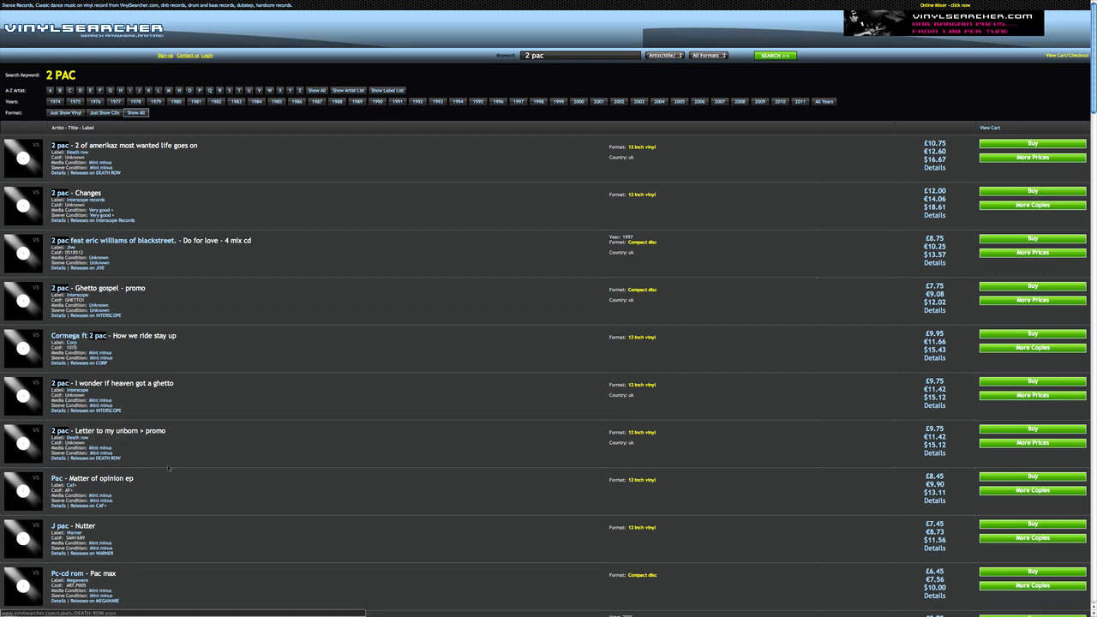
scroll("down", 3)
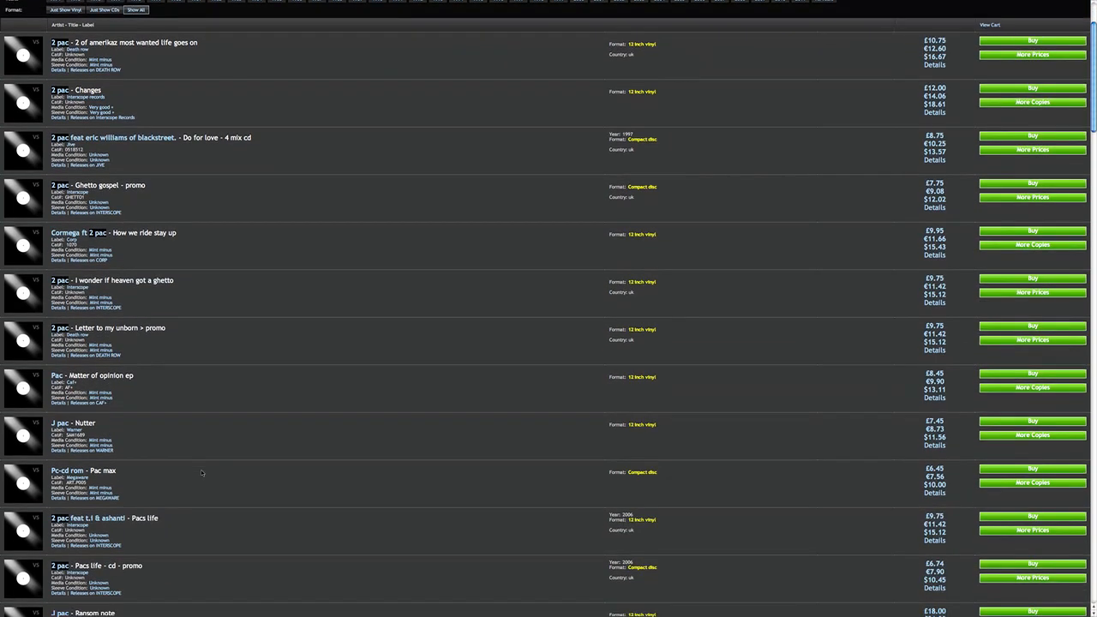
scroll("down", 3)
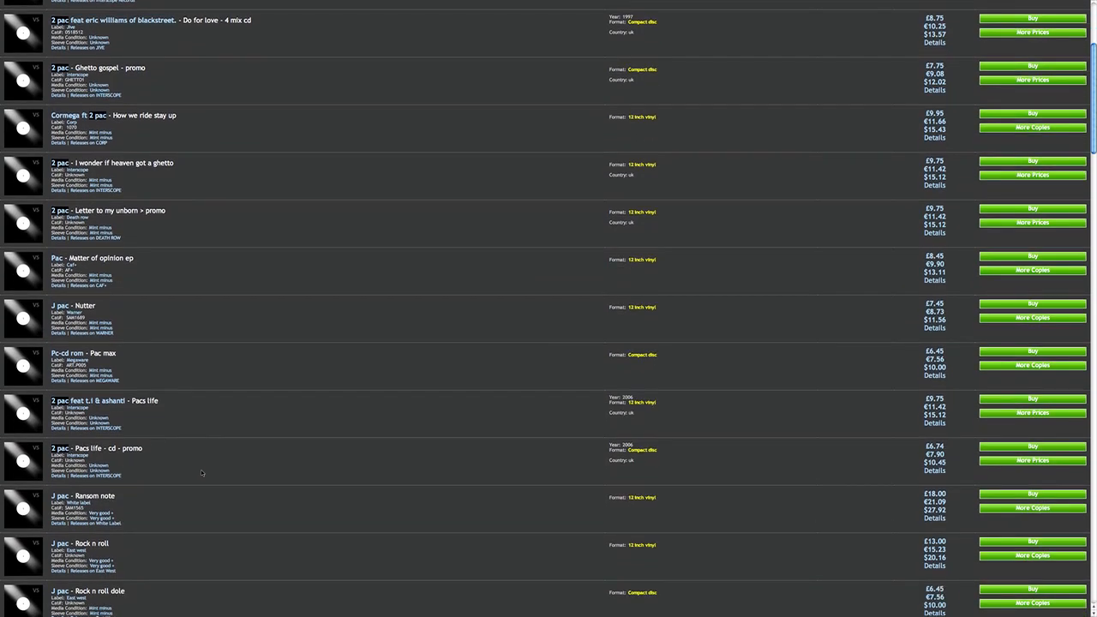
scroll("down", 3)
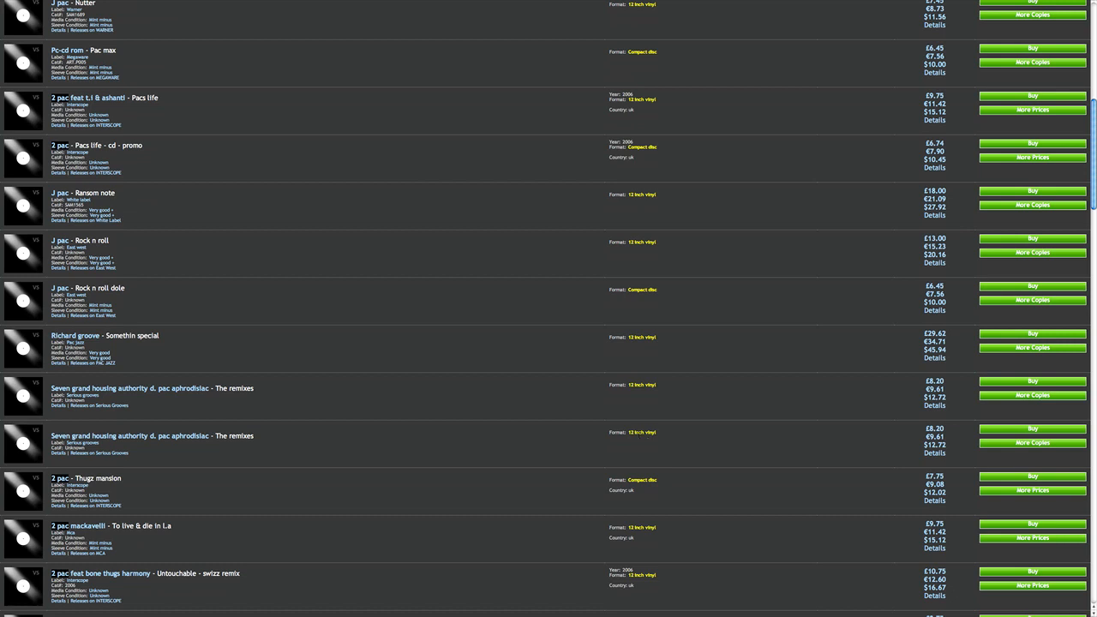
scroll("down", 3)
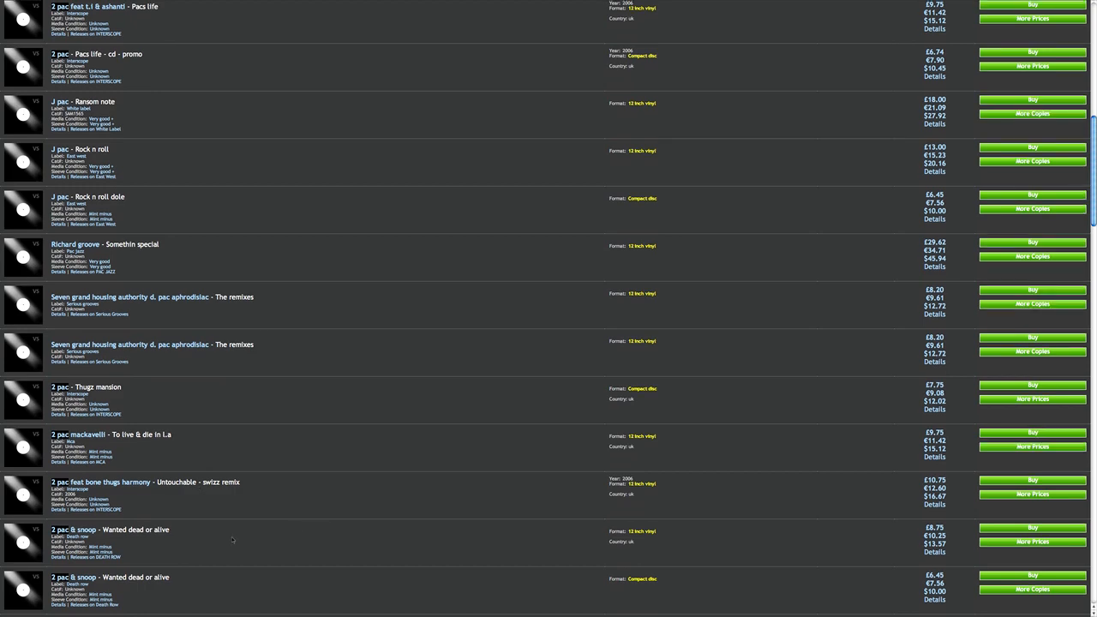
scroll("down", 3)
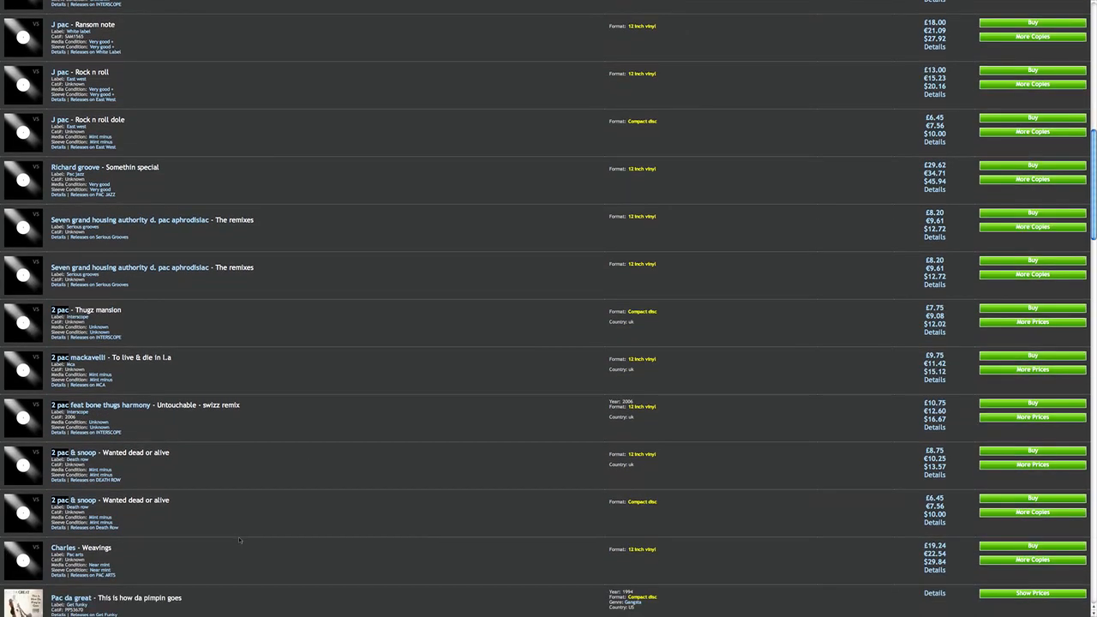
scroll("down", 3)
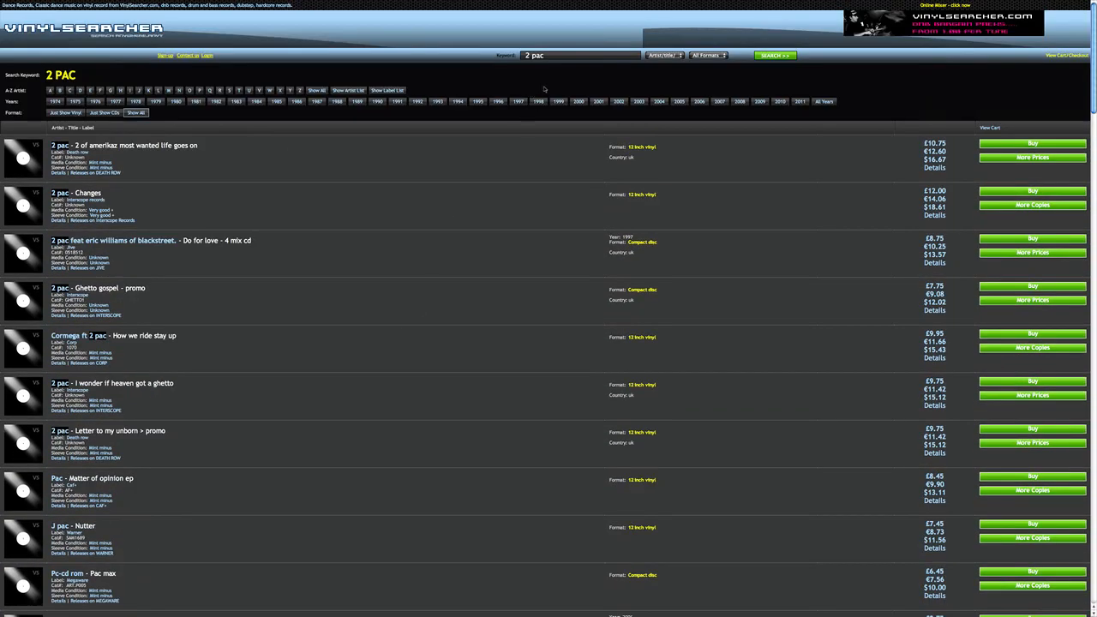
Replace the 2 pac query with "dj qbert" in the search field.
left_click(582, 55)
type("dj")
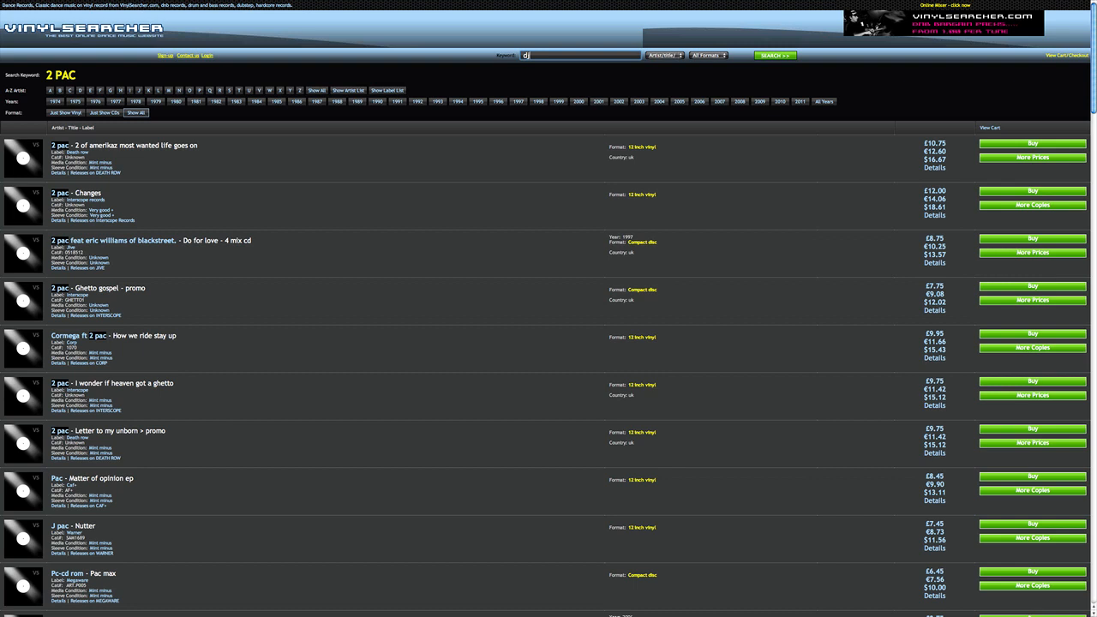
type("qberi")
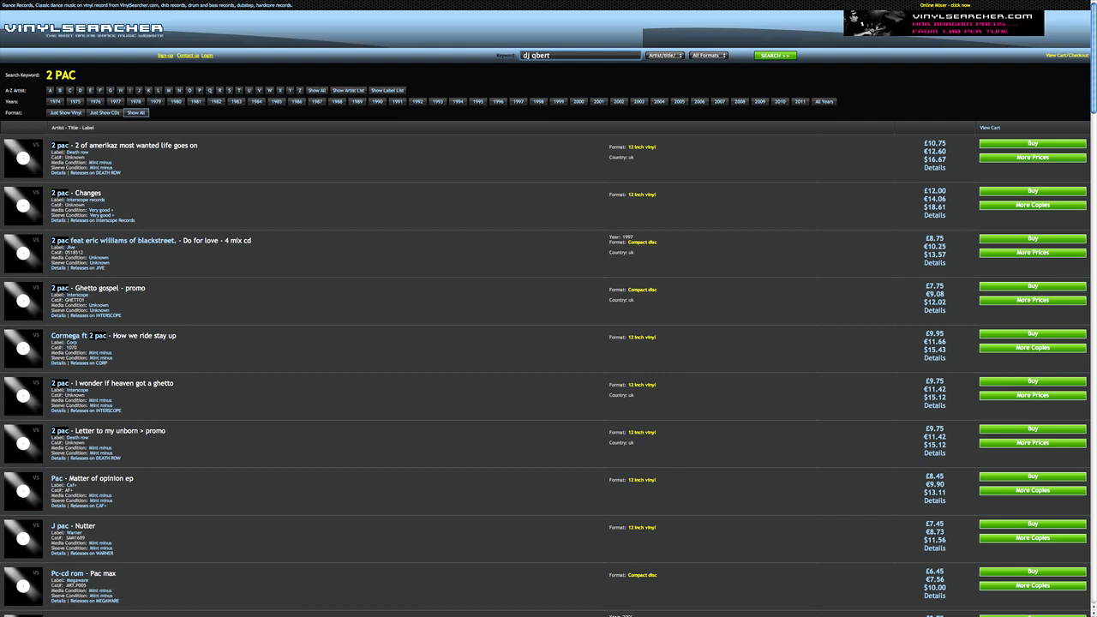
left_click(559, 66)
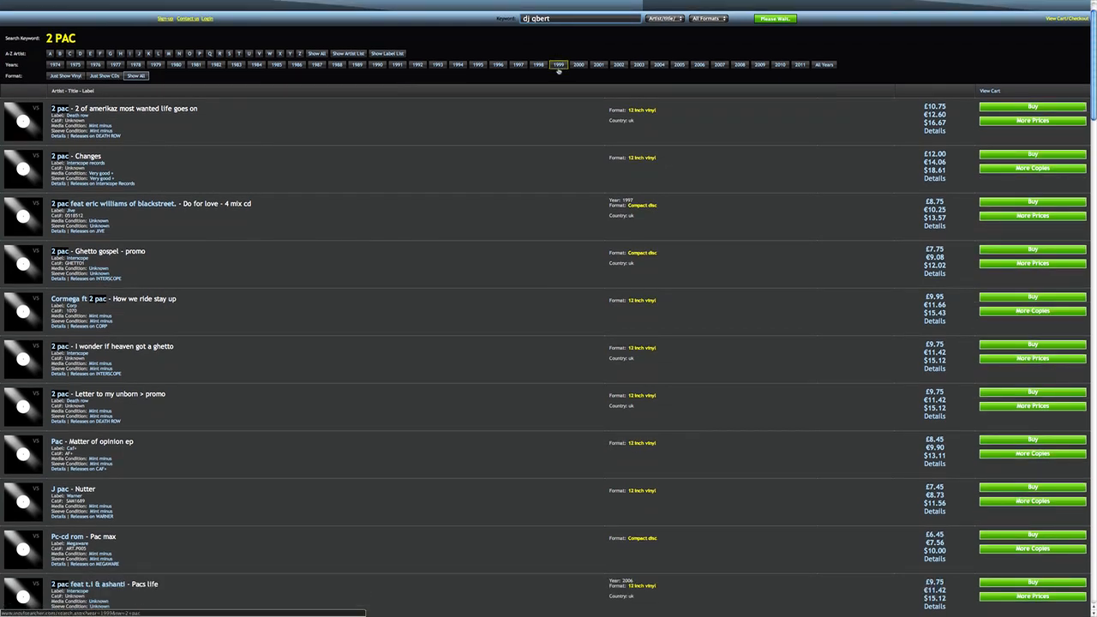
Run the search to list DJ Qbert records with details and prices.
left_click(772, 55)
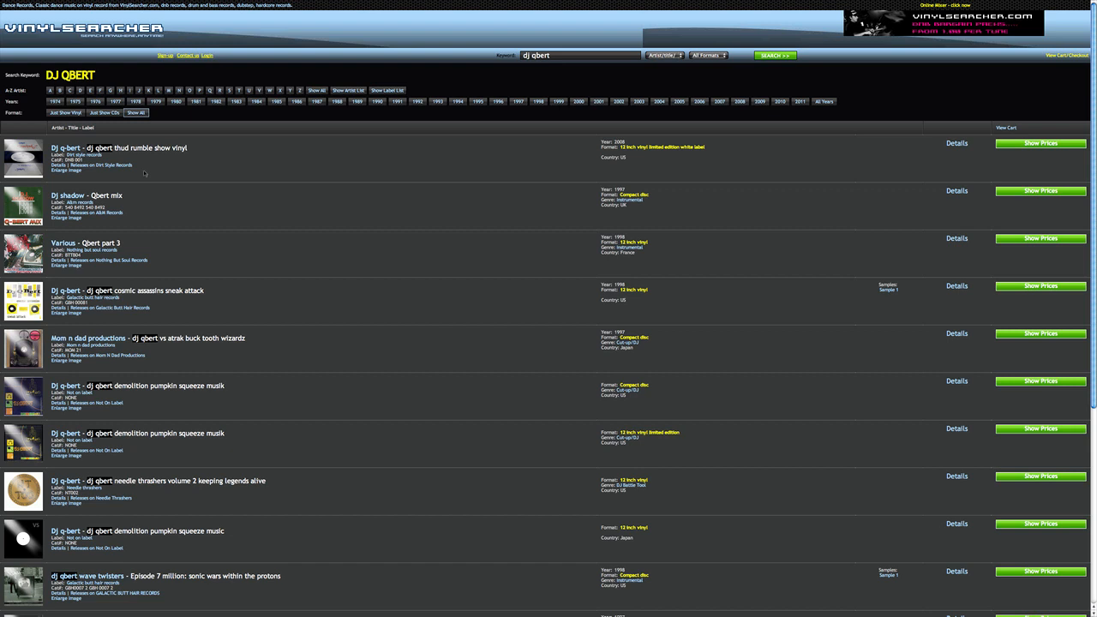
mouse_move(199, 204)
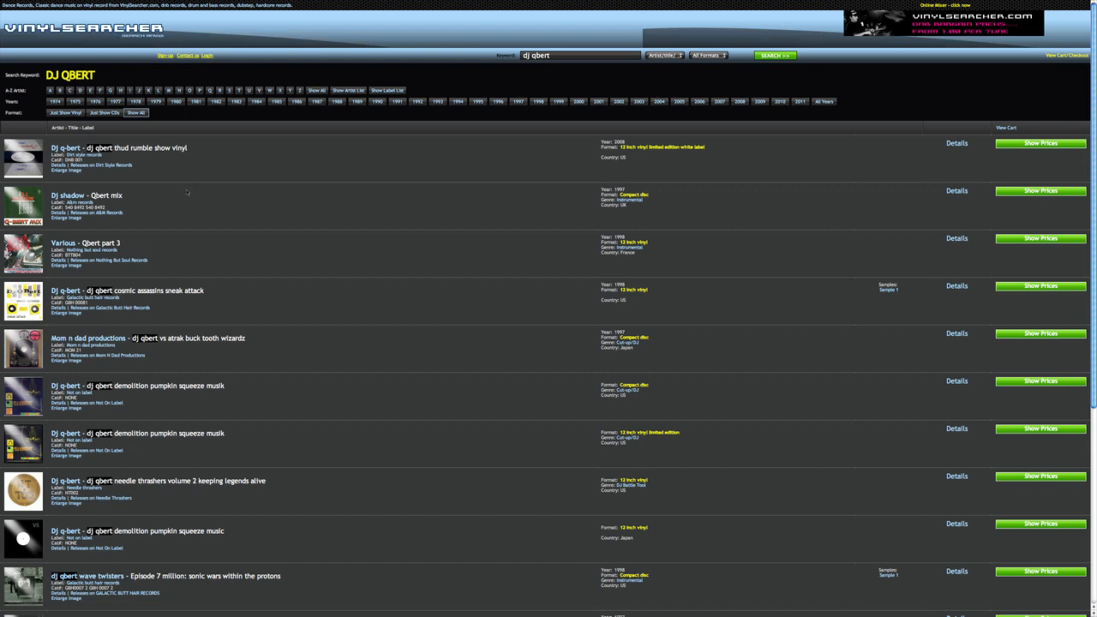
mouse_move(168, 216)
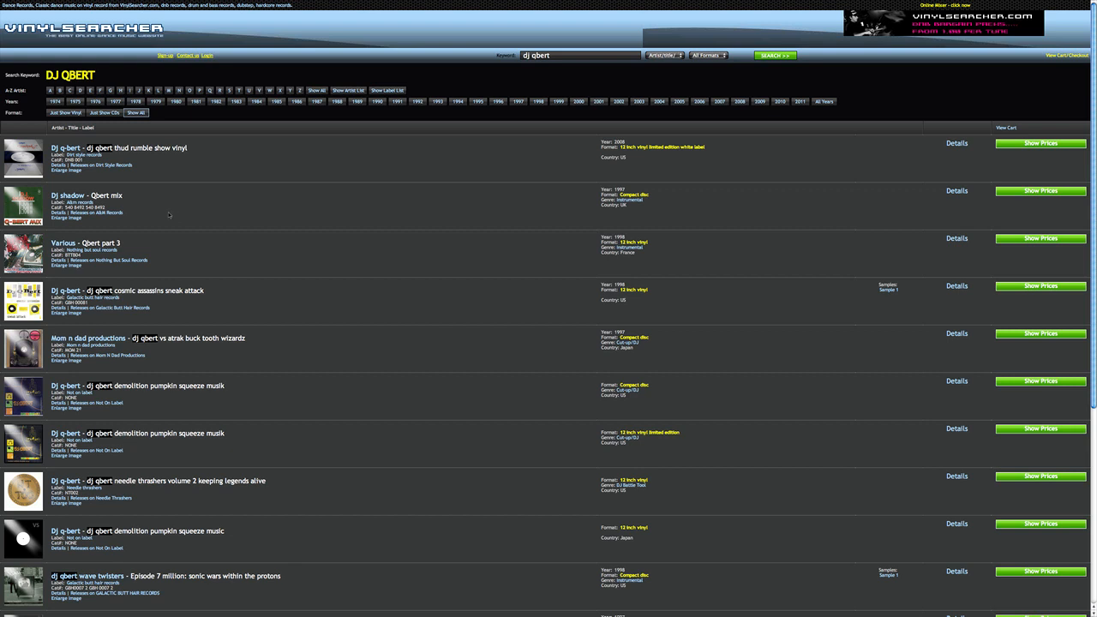
mouse_move(180, 216)
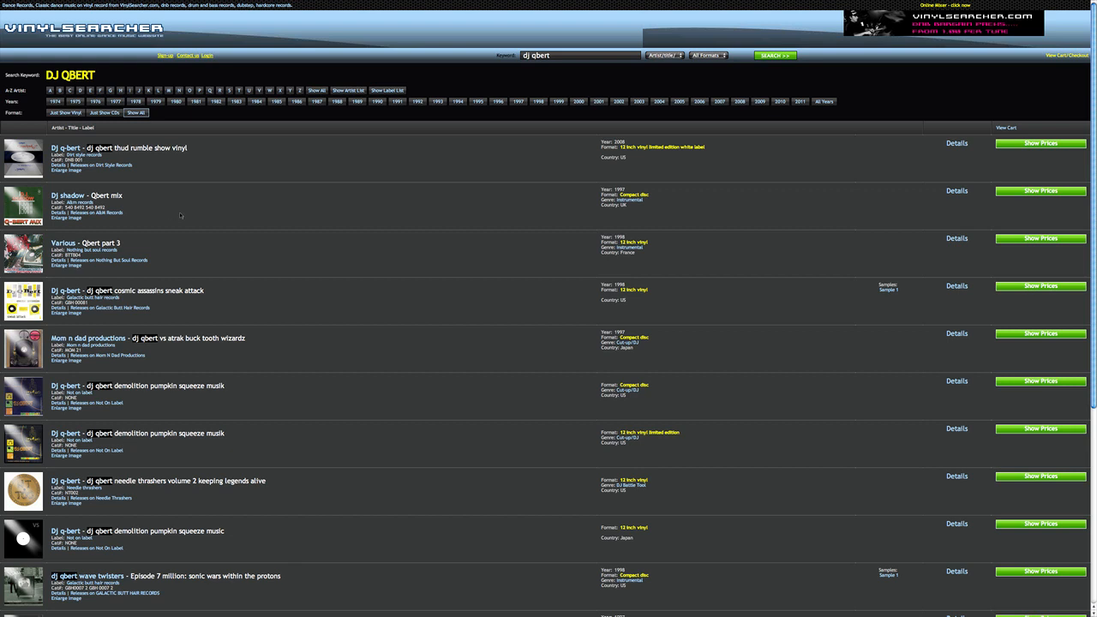
mouse_move(226, 187)
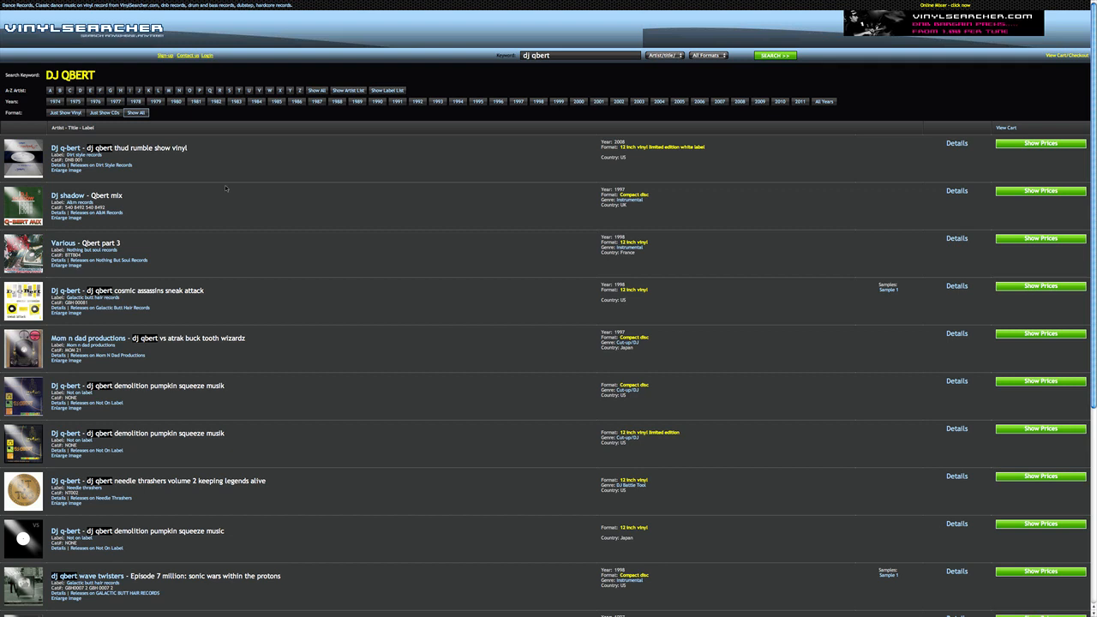
mouse_move(195, 173)
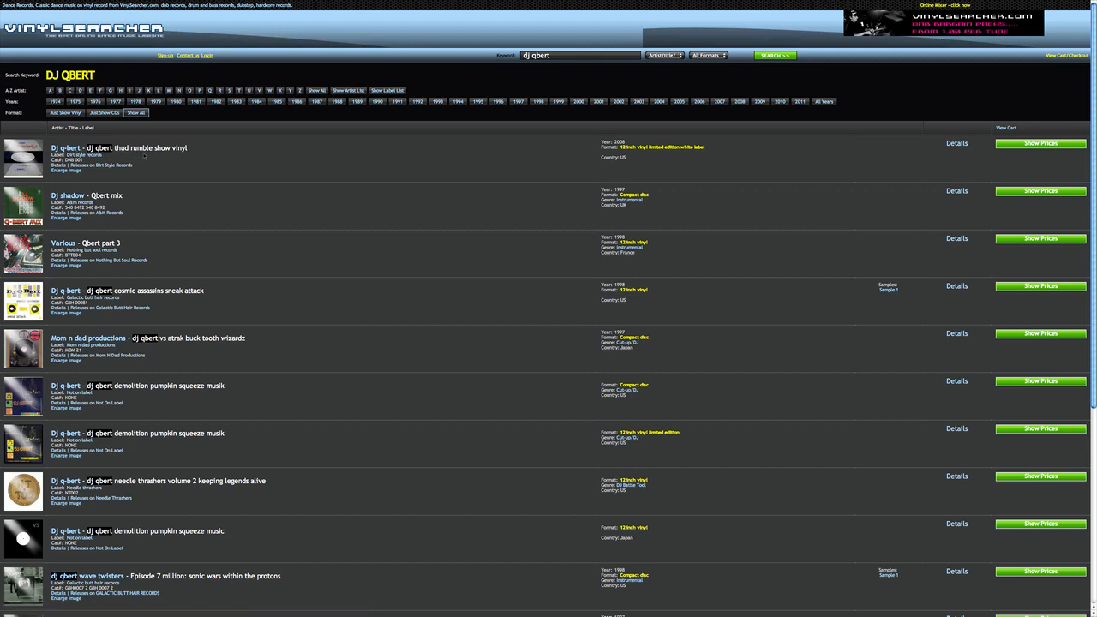
mouse_move(172, 147)
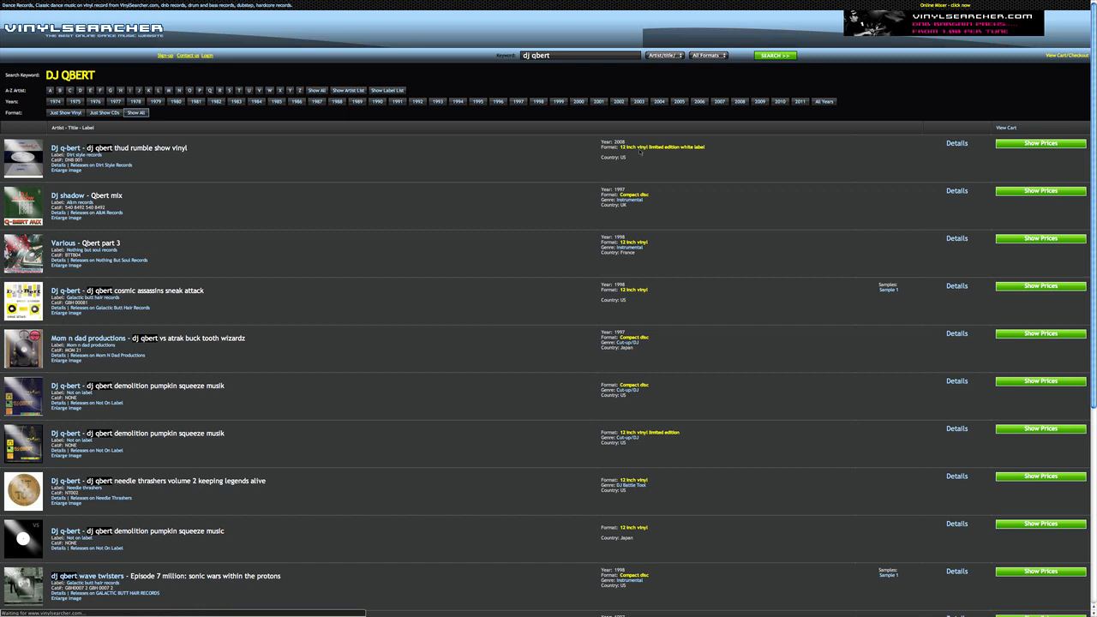
Open the first result, "DJ Qbert - Thud Rumble Show Vinyl", to view its product page.
left_click(956, 144)
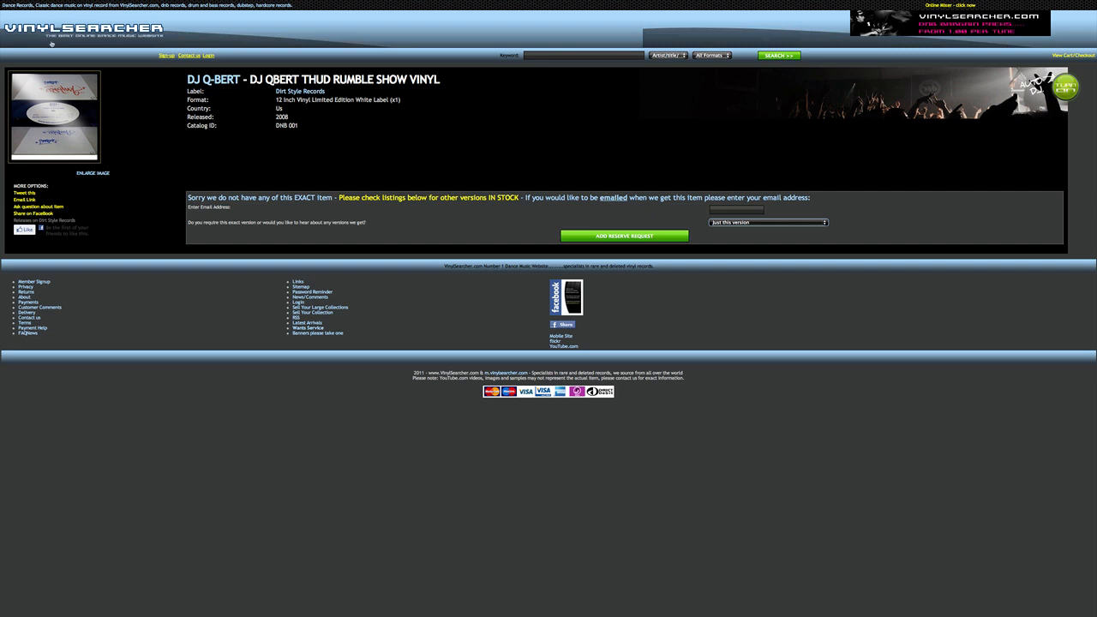
mouse_move(123, 130)
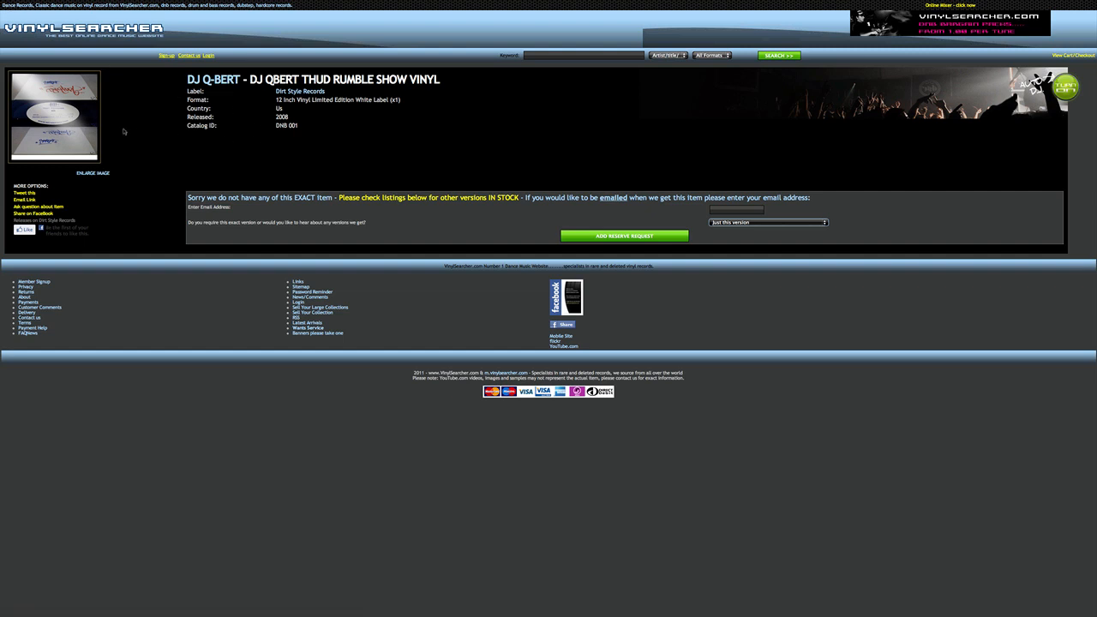
mouse_move(110, 134)
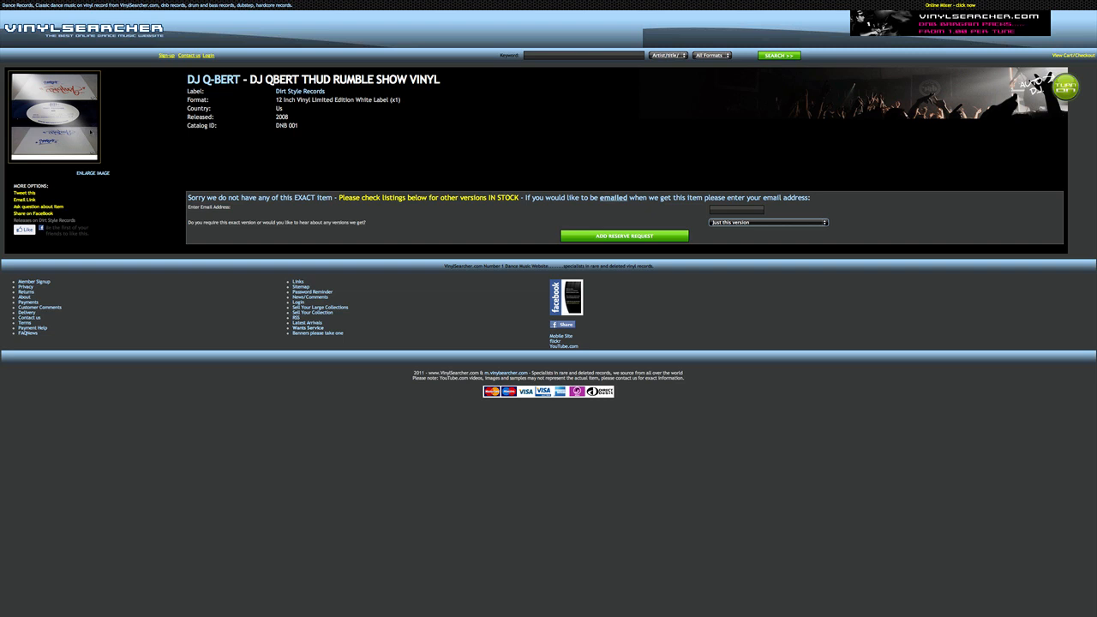
mouse_move(89, 120)
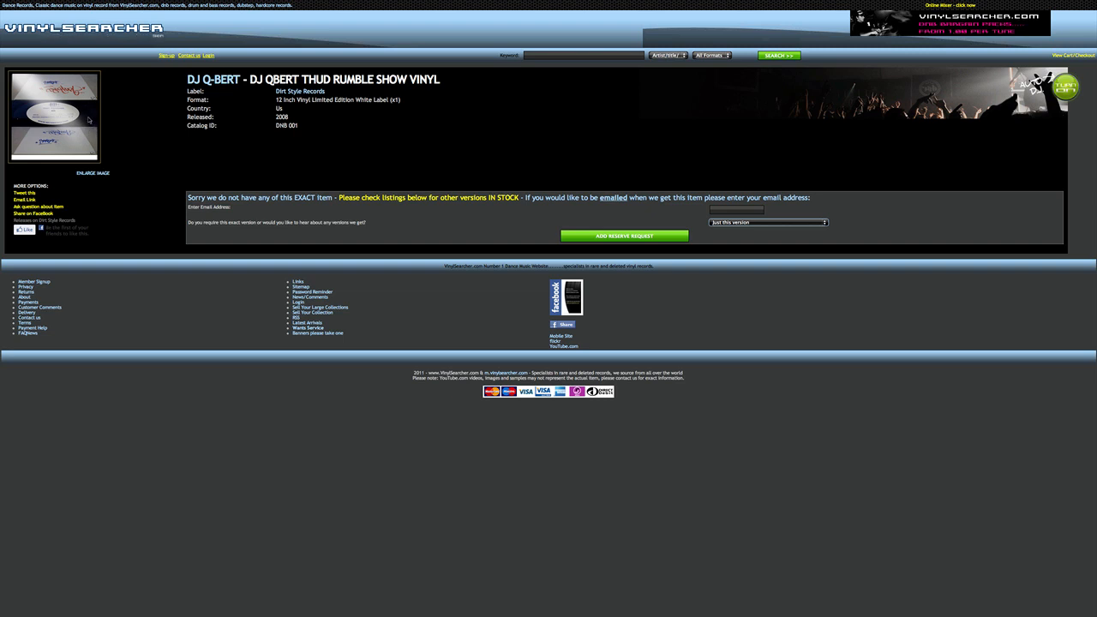